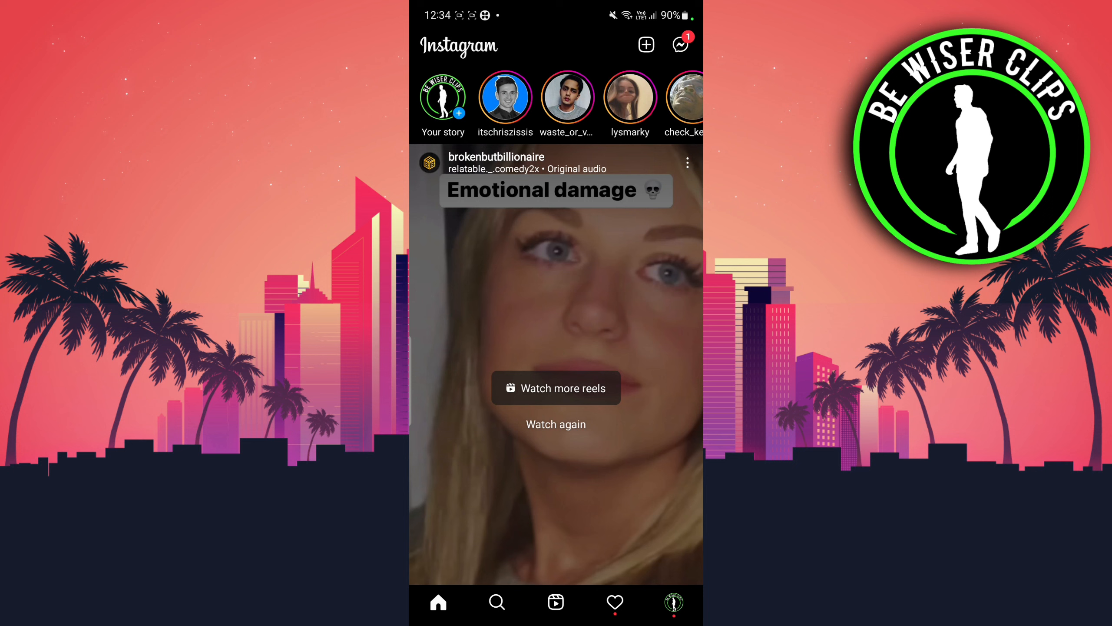
- Go to your own Instagram profile page from the home feed
{"action": "left_click", "coordinate": [674, 601]}
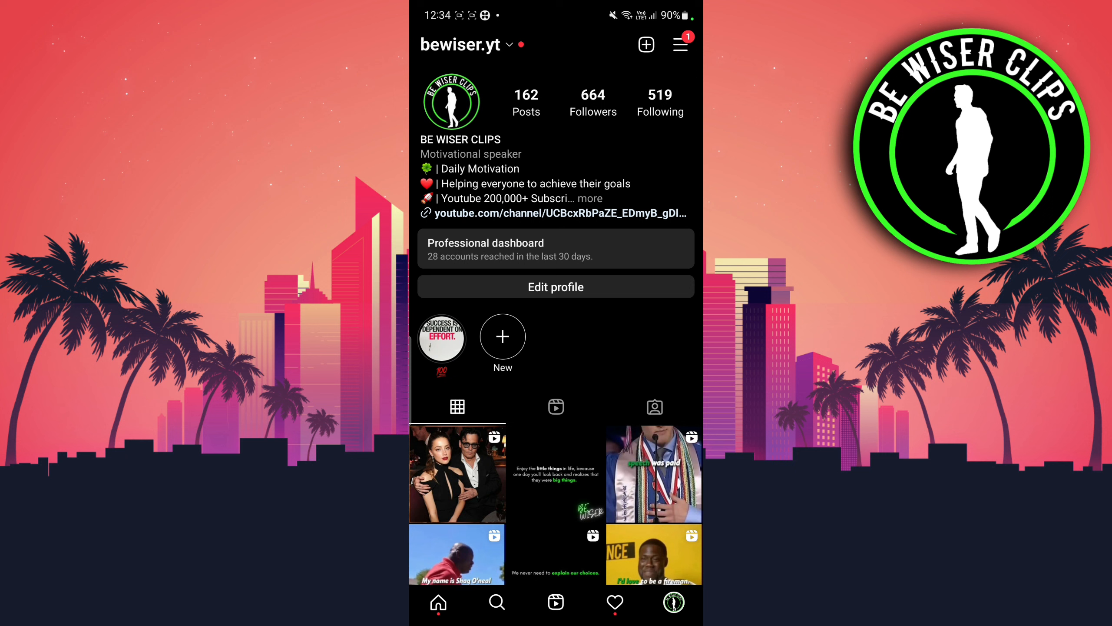
- Reach the Security settings via the account menu and Settings
{"action": "left_click", "coordinate": [679, 44]}
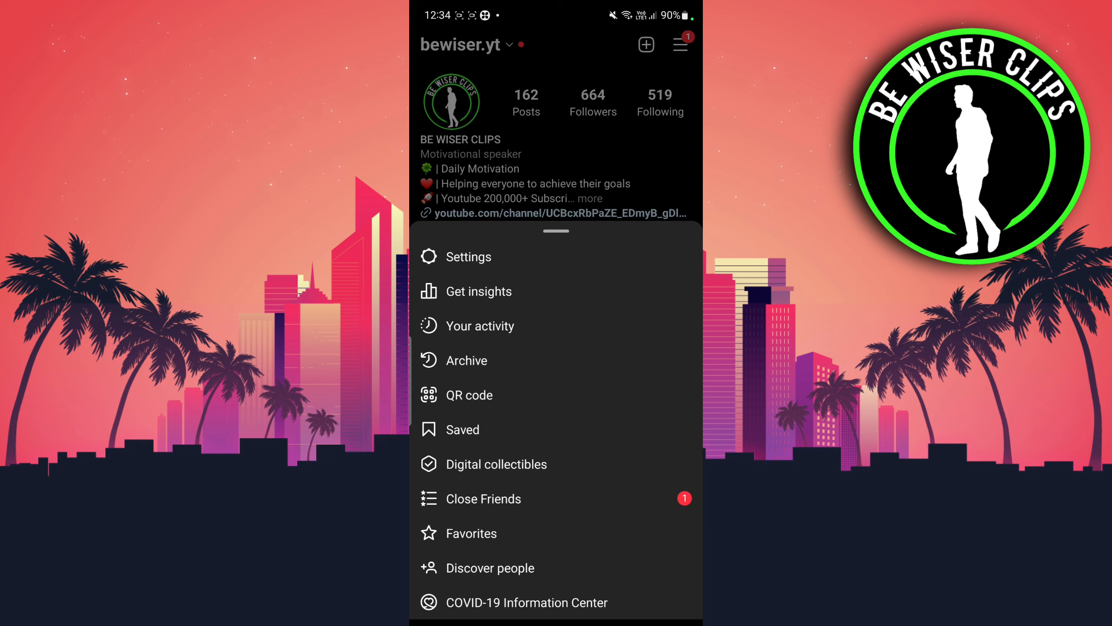
{"action": "left_click", "coordinate": [468, 257]}
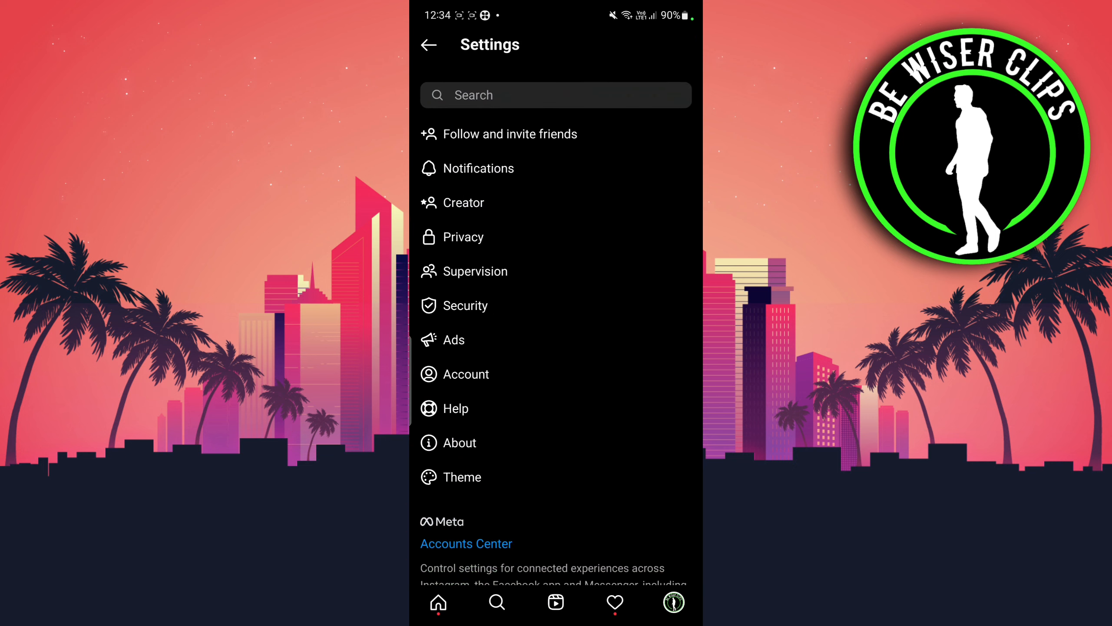
{"action": "left_click", "coordinate": [464, 306]}
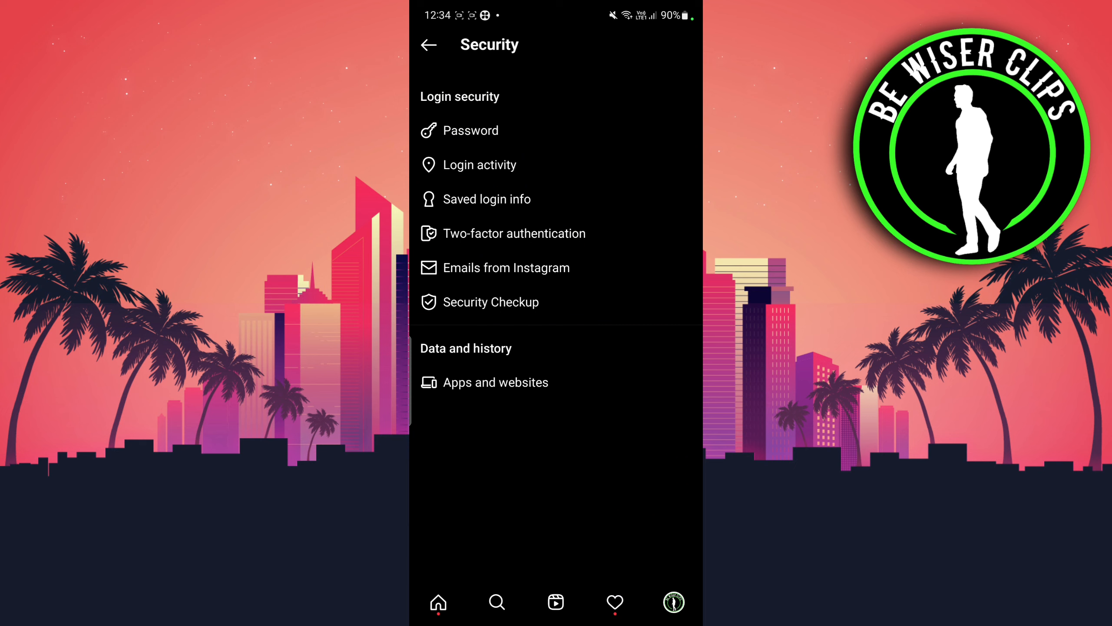
{"action": "left_click", "coordinate": [488, 199]}
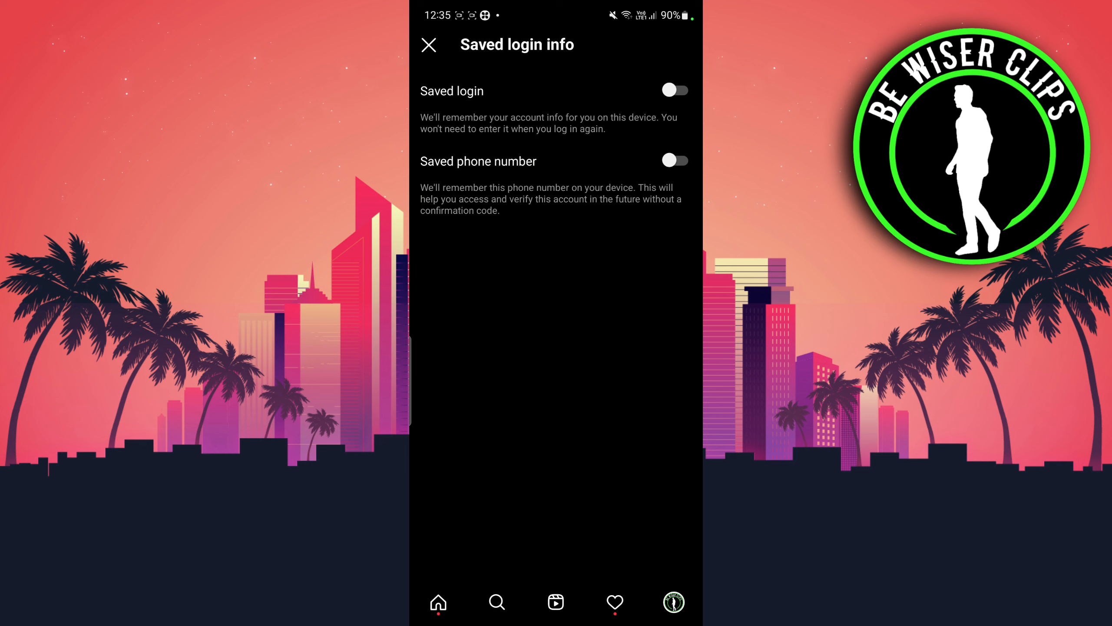
{"action": "left_click", "coordinate": [428, 44]}
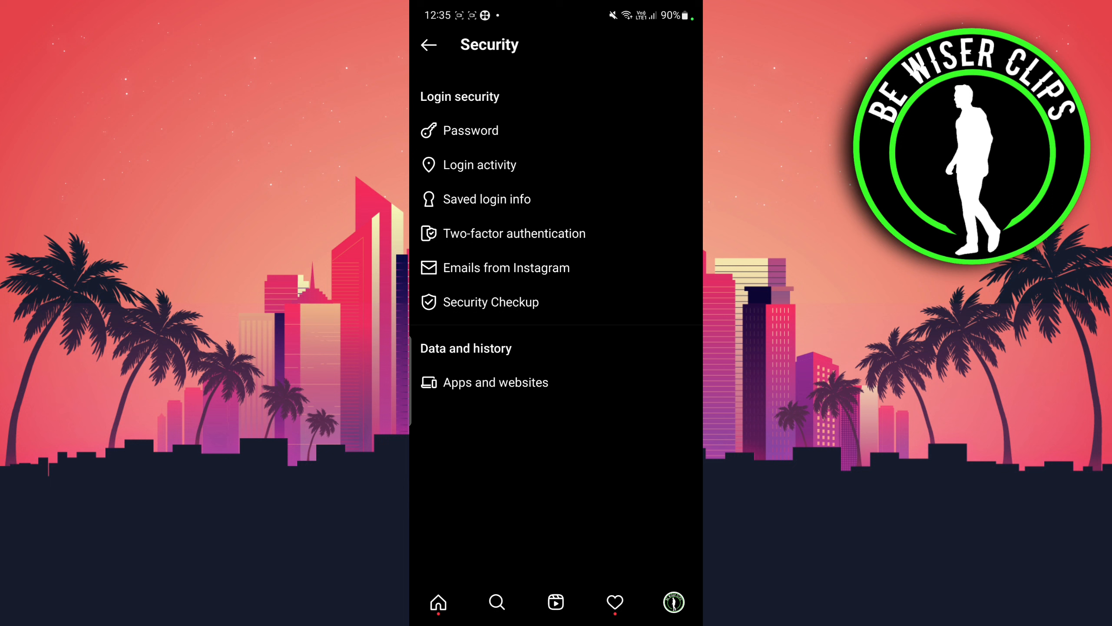
- View the Password change form, then close it without entering a password
{"action": "left_click", "coordinate": [473, 130]}
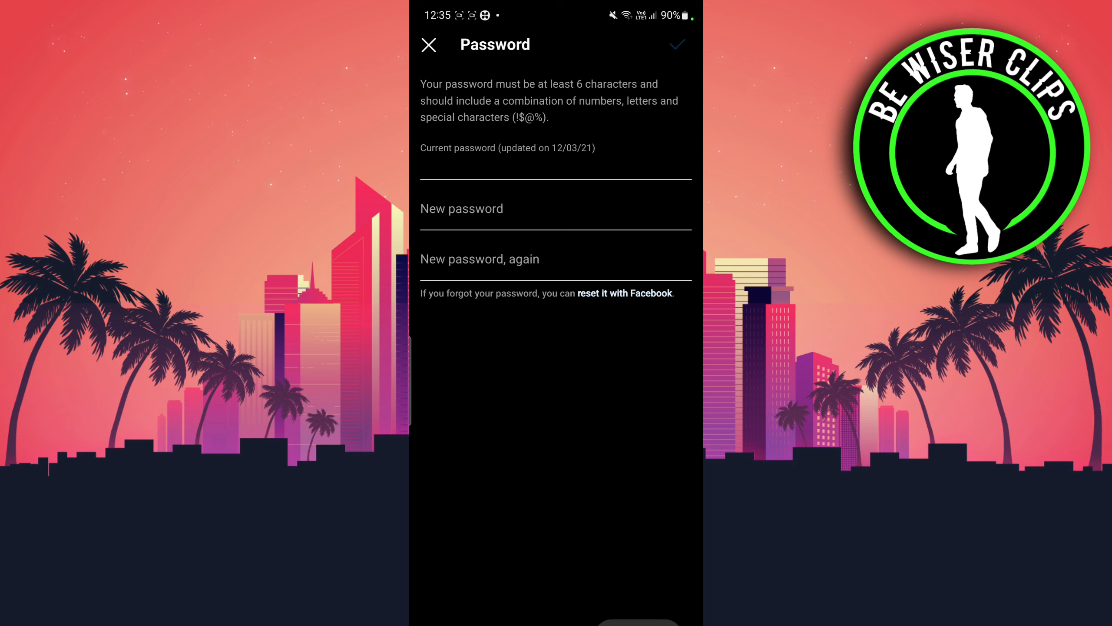
{"action": "left_click", "coordinate": [428, 44]}
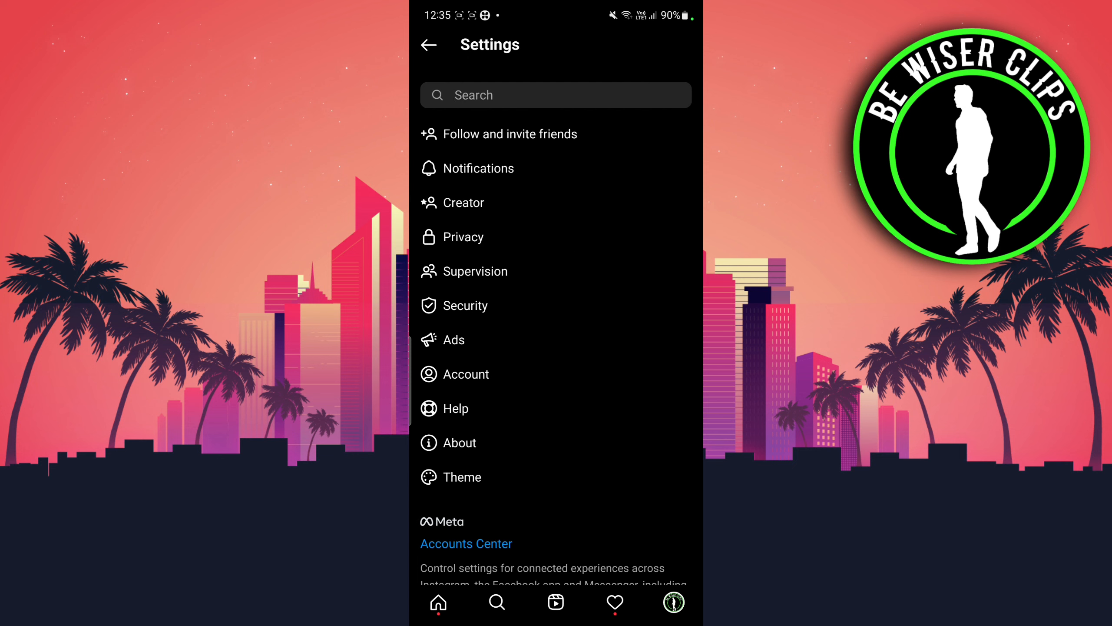